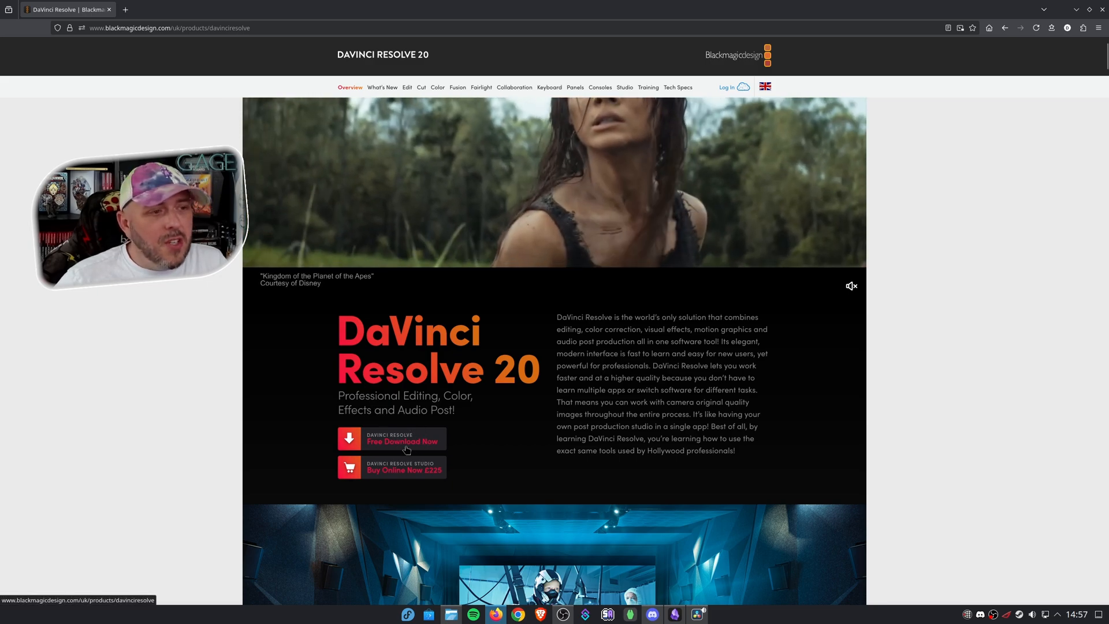
Step: Start the free DaVinci Resolve 20 download and open the registration details form
left_click(391, 438)
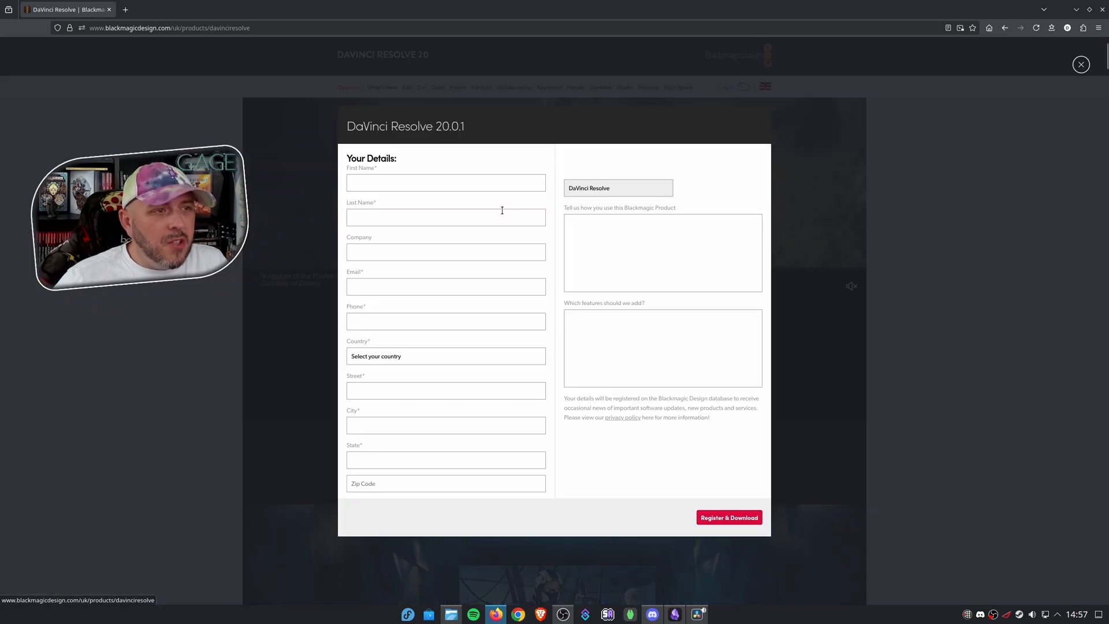
left_click(446, 356)
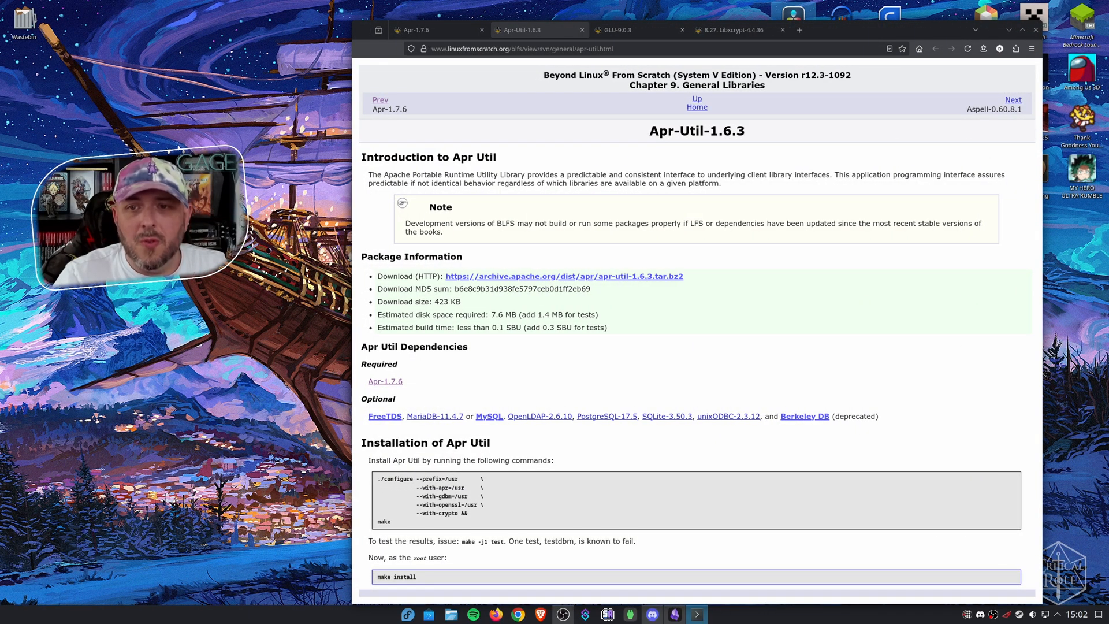
Step: Review the BLFS GLU-9.0.3 and Libxcrypt pages for their dependencies
left_click(616, 29)
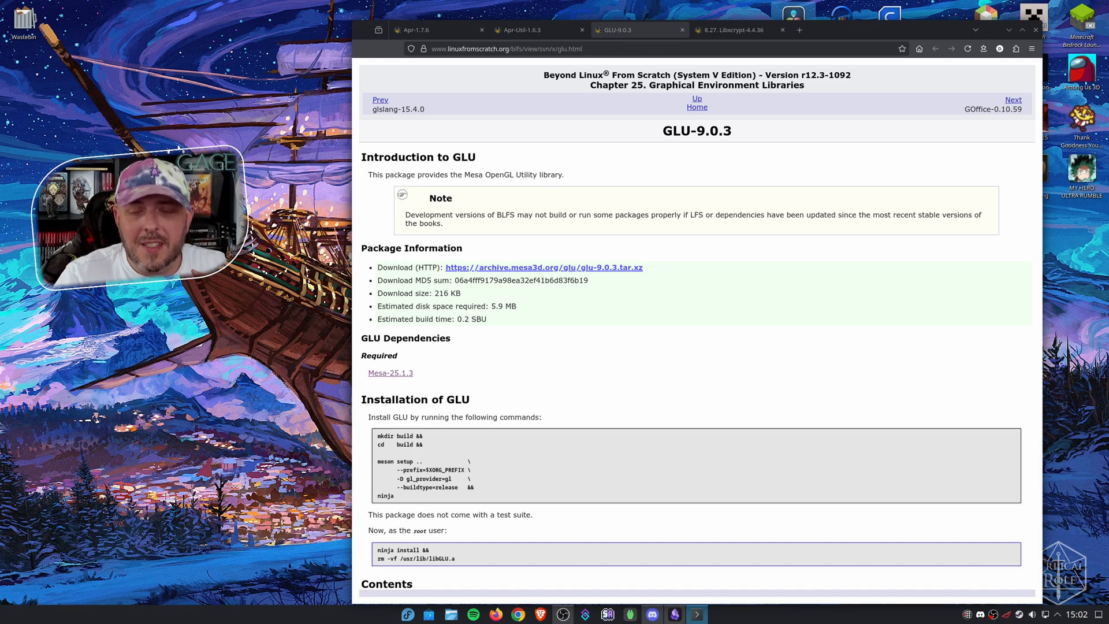
left_click(729, 30)
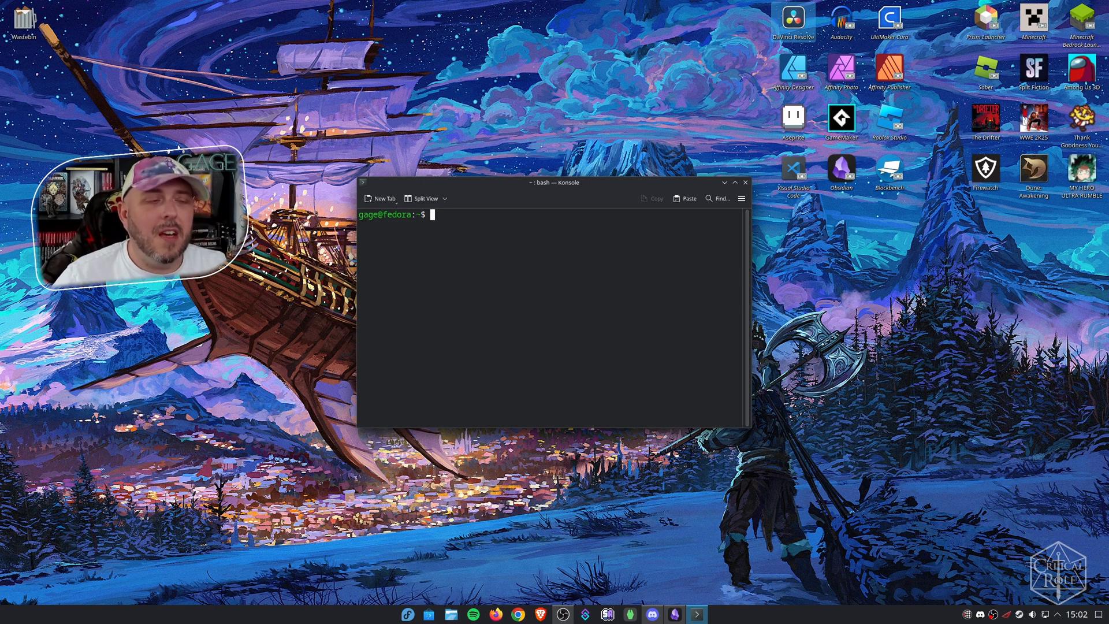
mouse_move(564, 282)
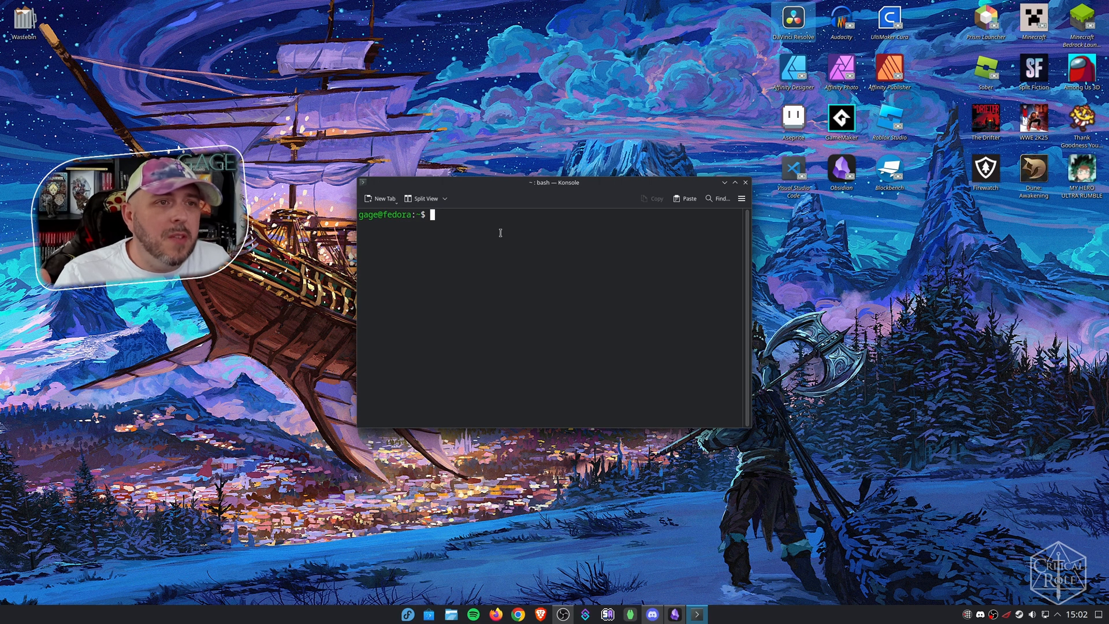
mouse_move(458, 232)
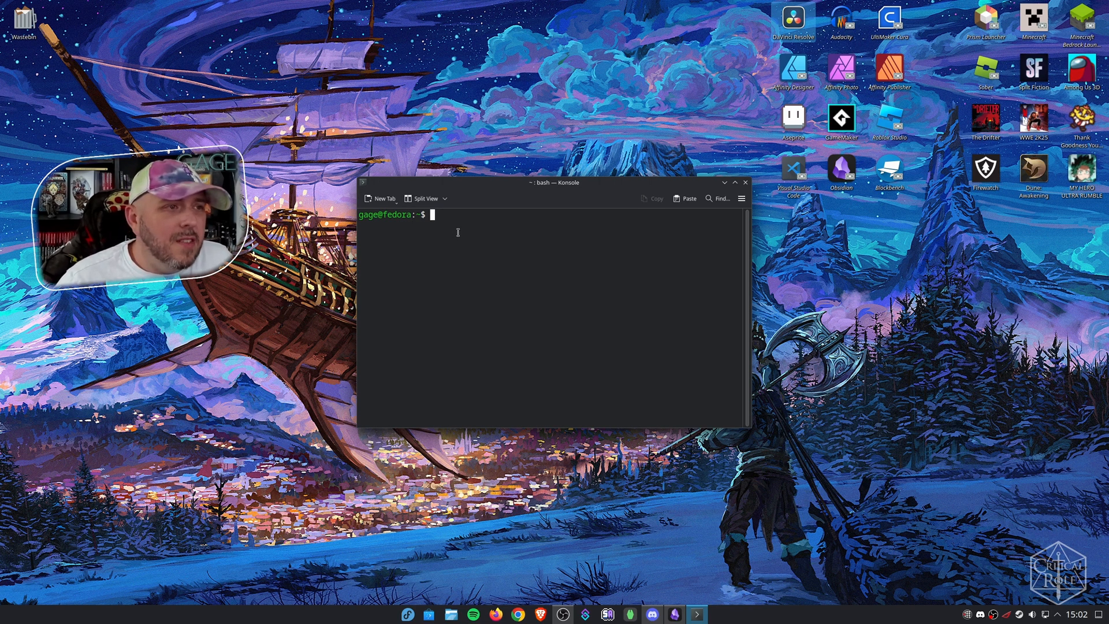
Step: Run sudo dnf install apr apr-util mesa-libGLU libxcrypt-compat, then close Konsole
type("sudo dnf install apr apr-util mesa-libGLU libxcrypt-compat")
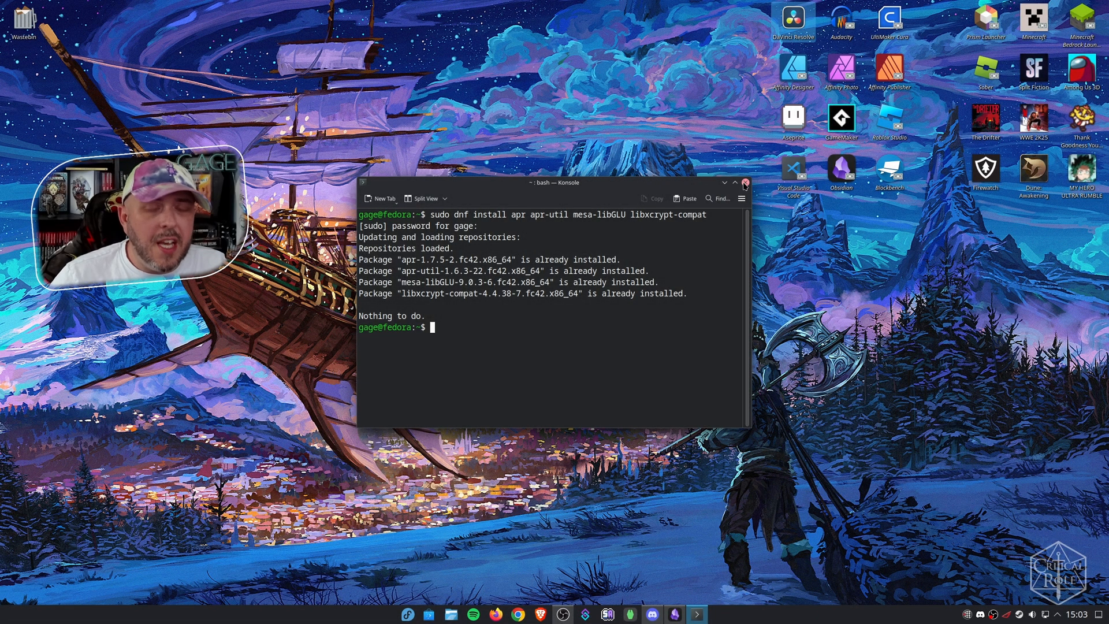
left_click(744, 183)
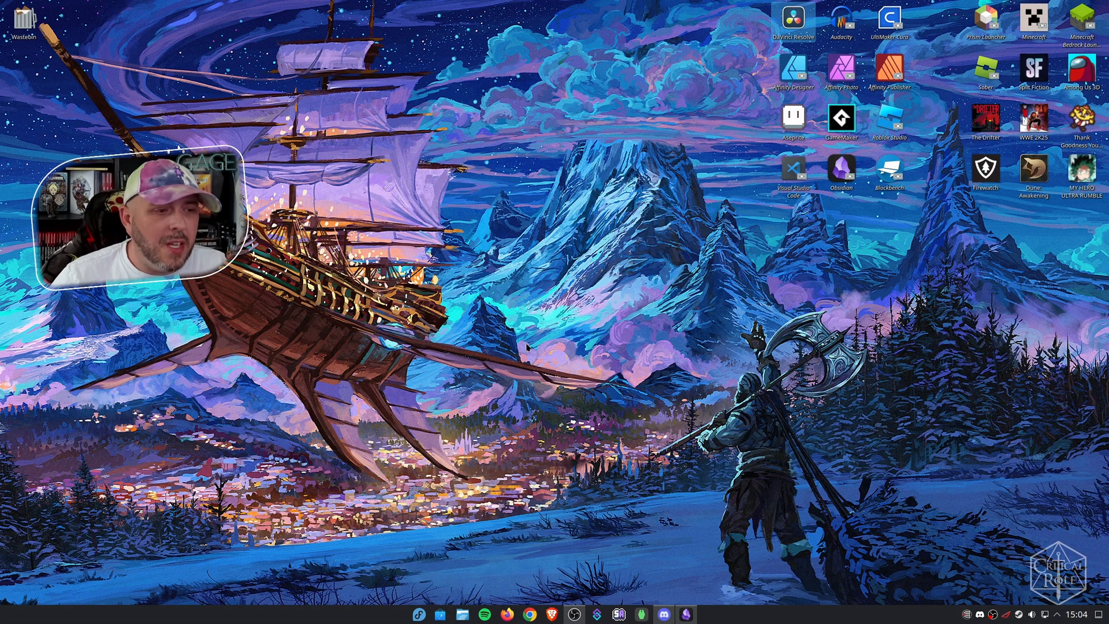
Step: Extract the DaVinci Resolve zip in Downloads and delete the archive
left_click(463, 614)
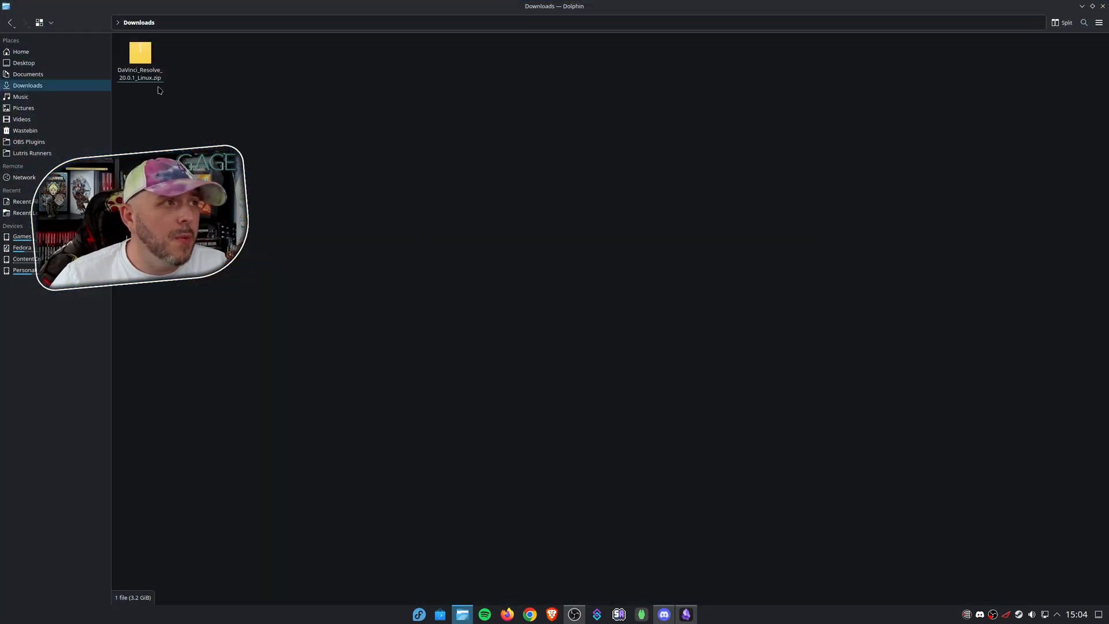
right_click(139, 53)
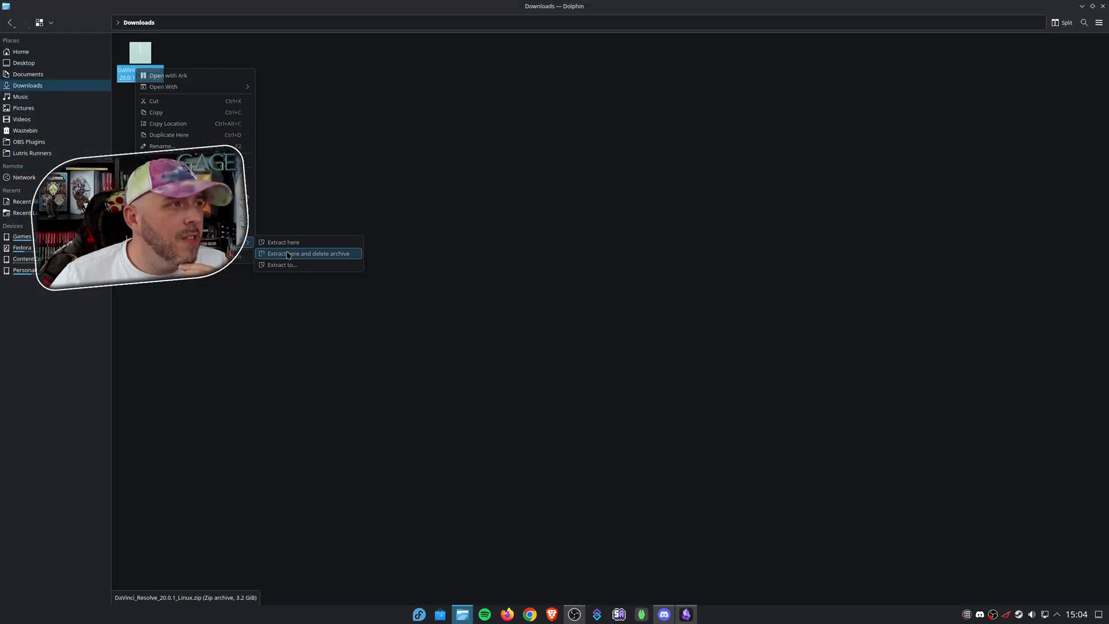
left_click(284, 242)
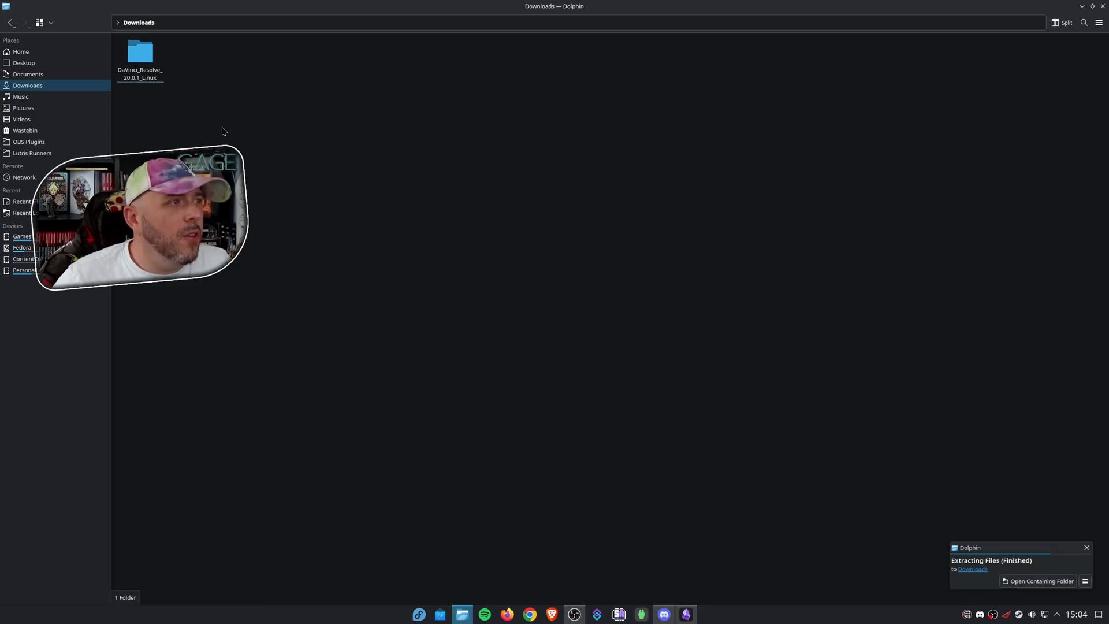
Step: In the extracted folder, allow the .run installer to execute as a program
double_click(140, 55)
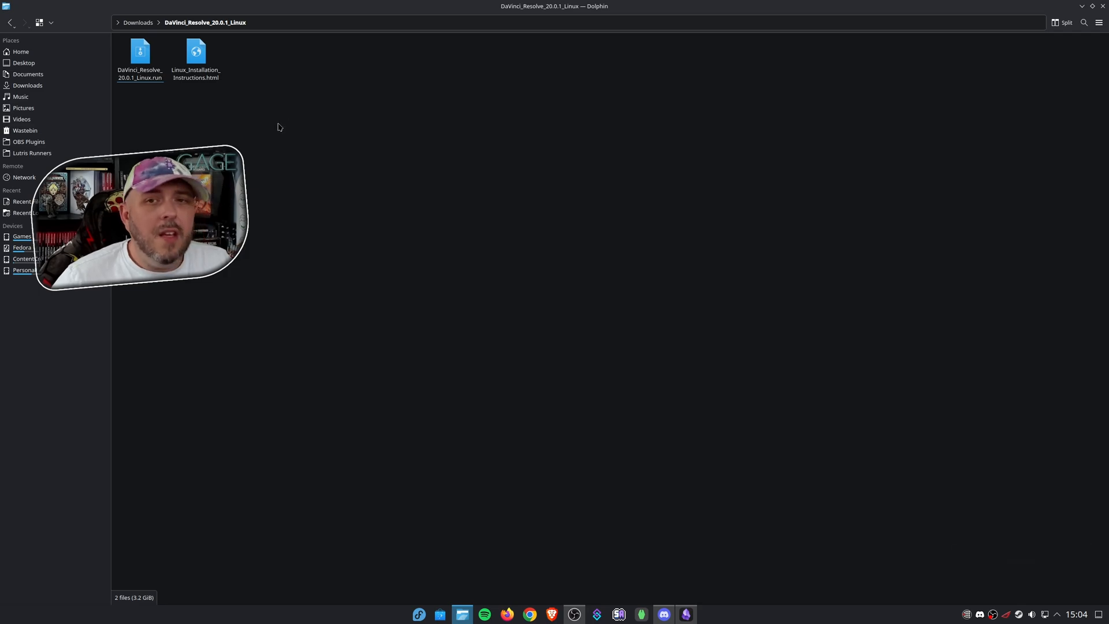
right_click(140, 53)
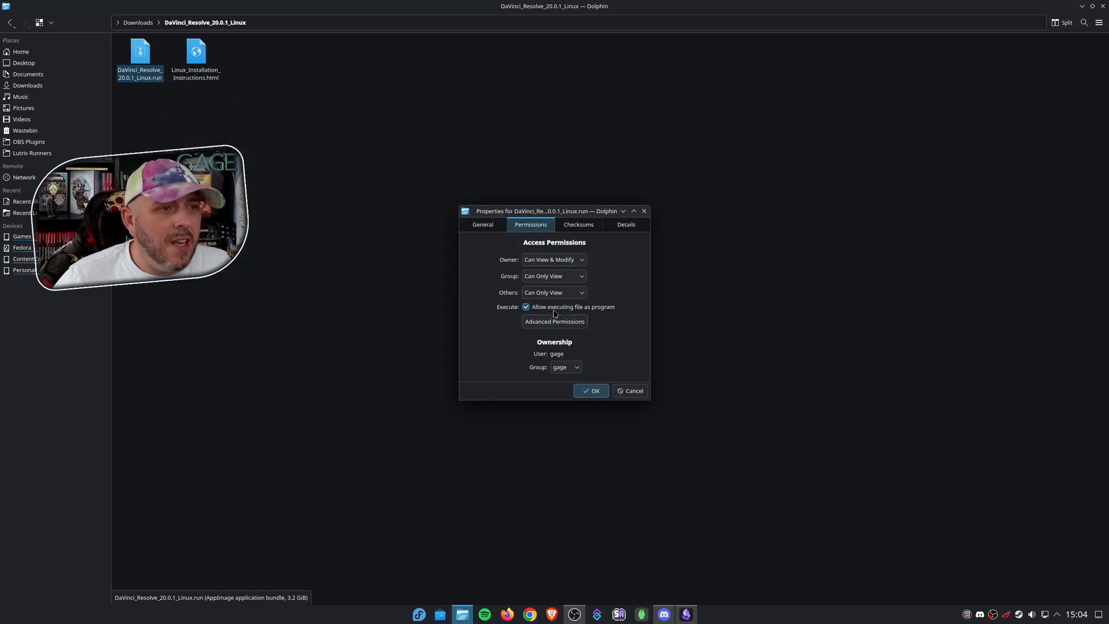
left_click(590, 390)
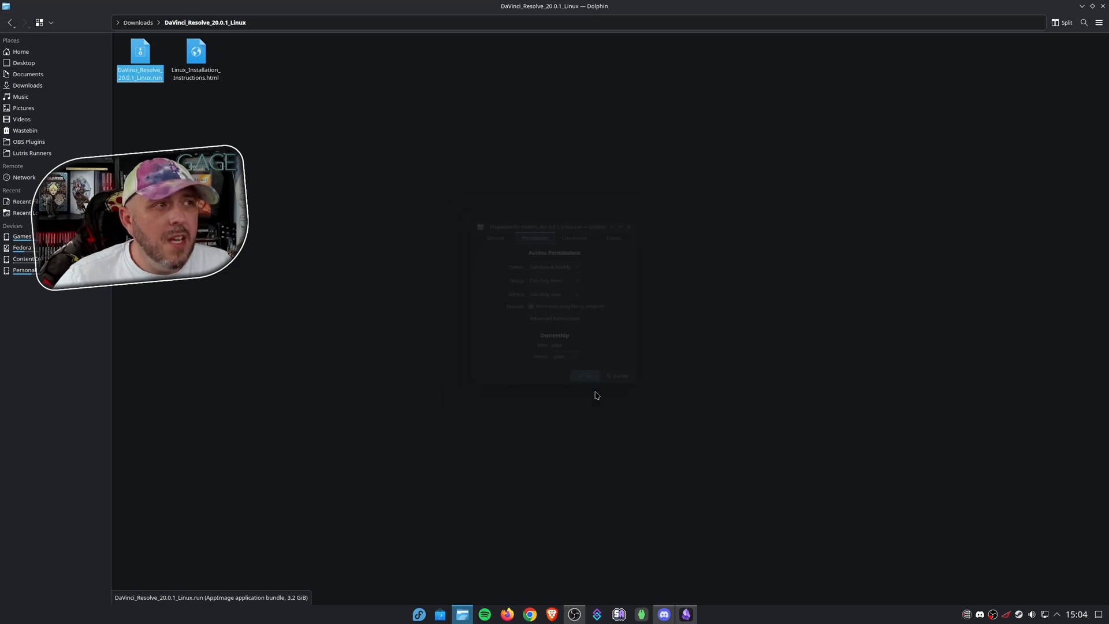
left_click(584, 376)
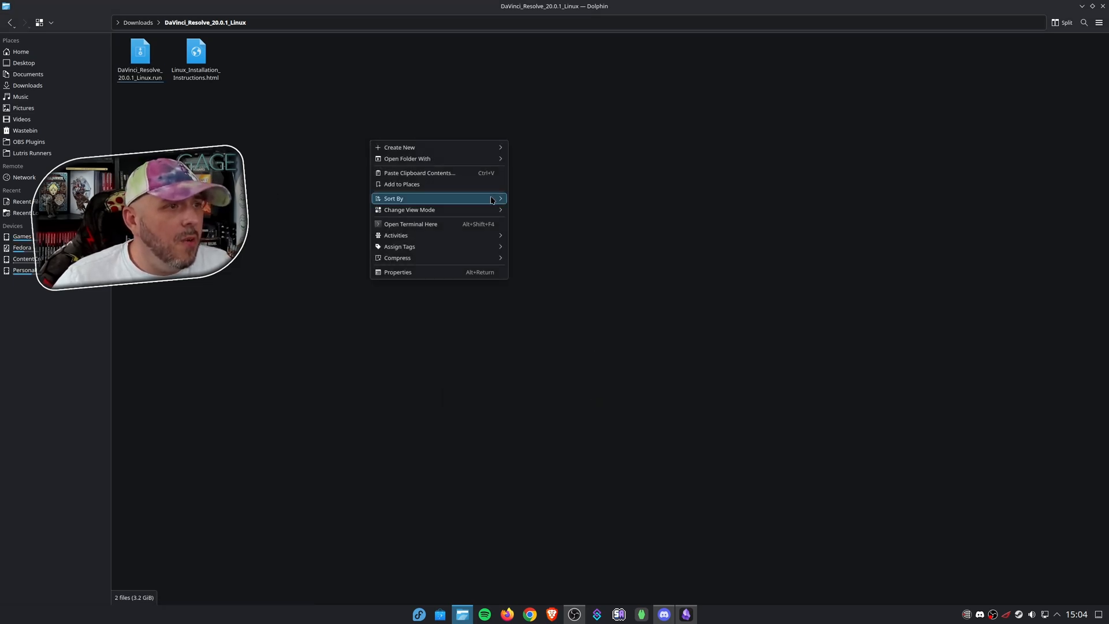
mouse_move(410, 223)
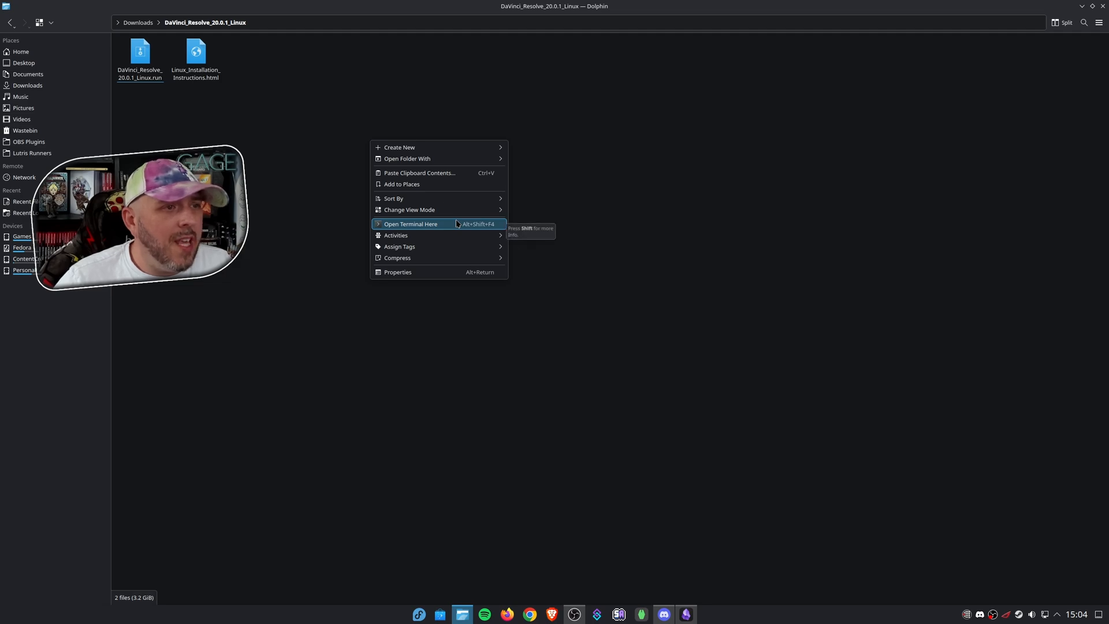
Step: Run SKIP_PACKAGE_CHECK=1 ./DaVinci_Resolve_20.0.1_Linux.run from a terminal in the extracted folder
left_click(411, 224)
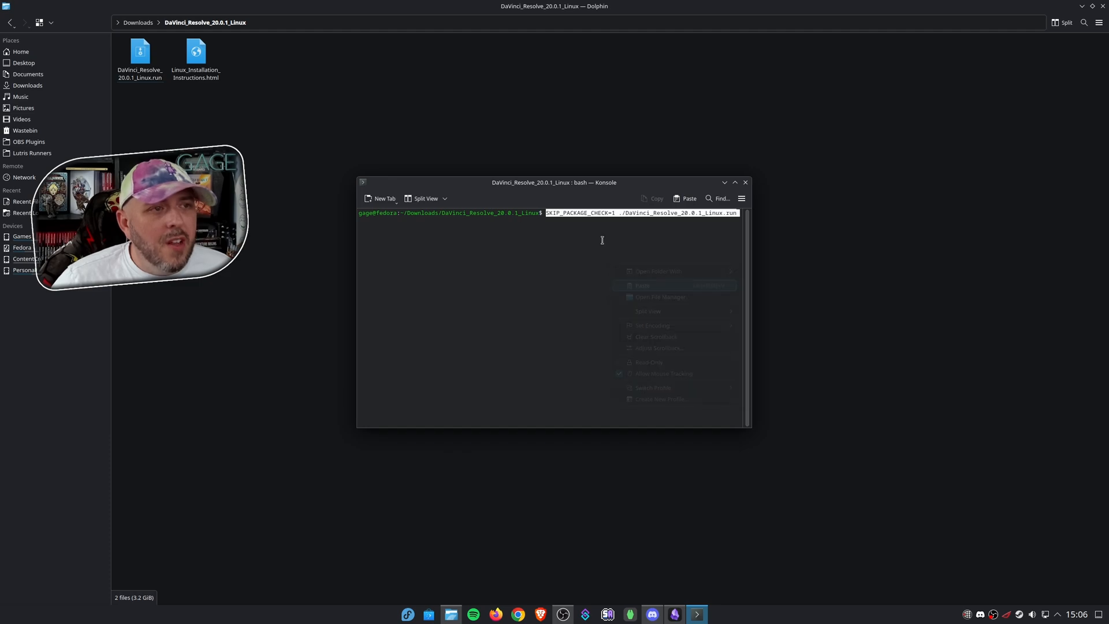
left_click(643, 285)
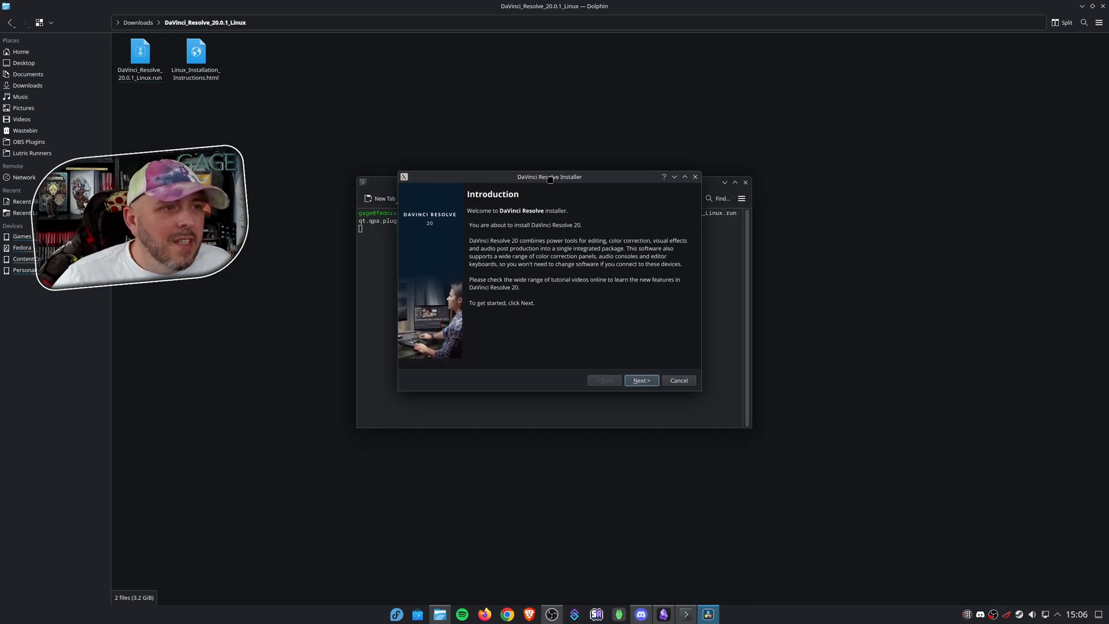
Step: Go through the introduction, reinstall notice and read me, and accept the license
left_click(641, 380)
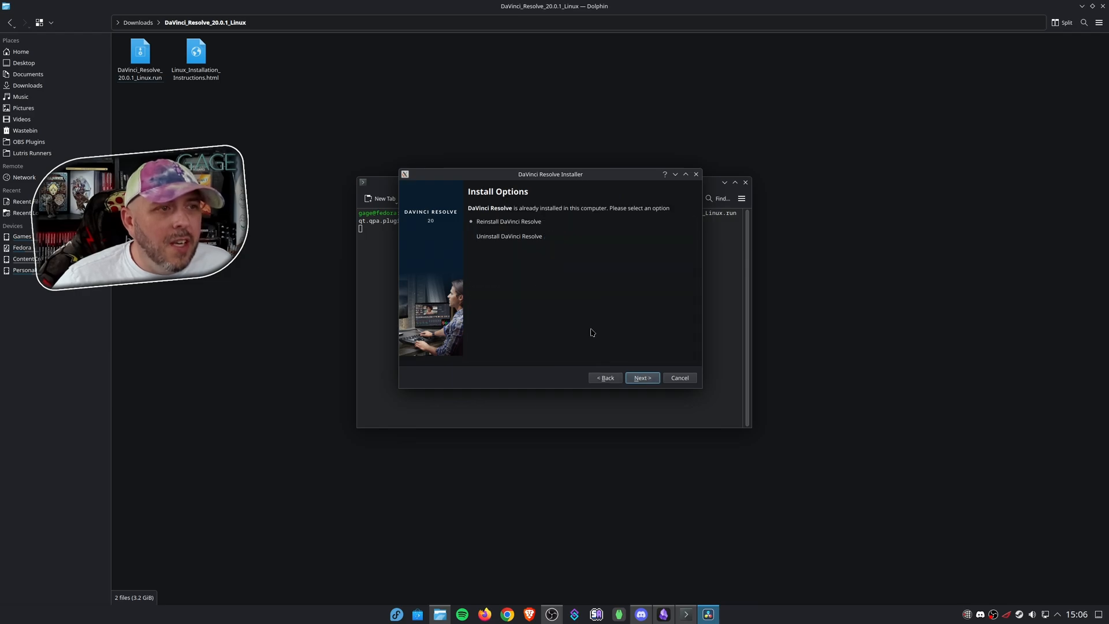
left_click(641, 377)
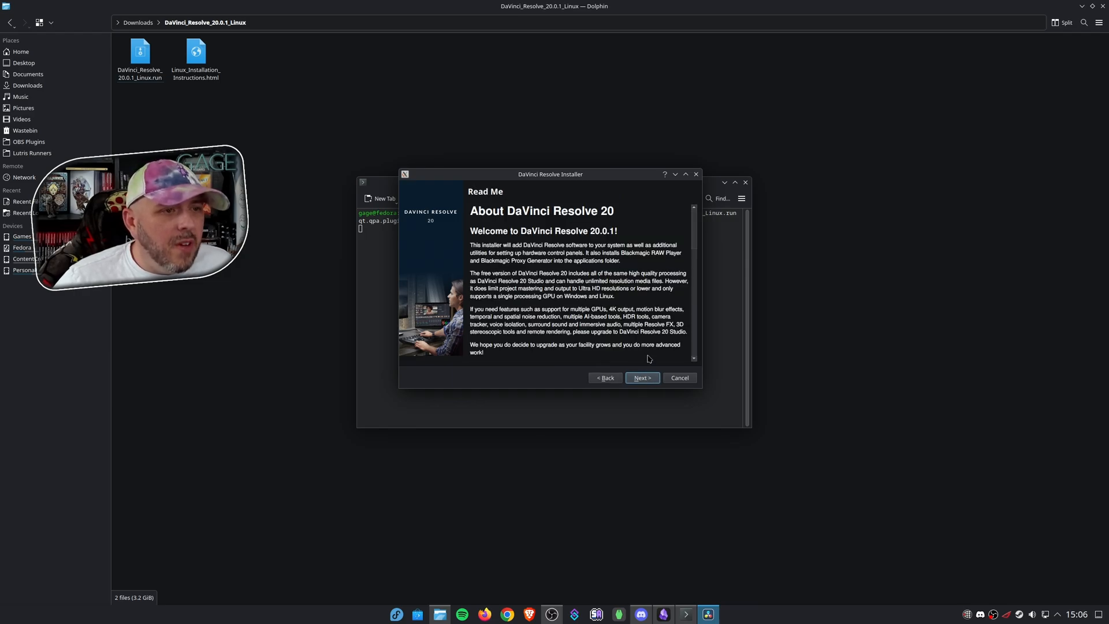
left_click(641, 378)
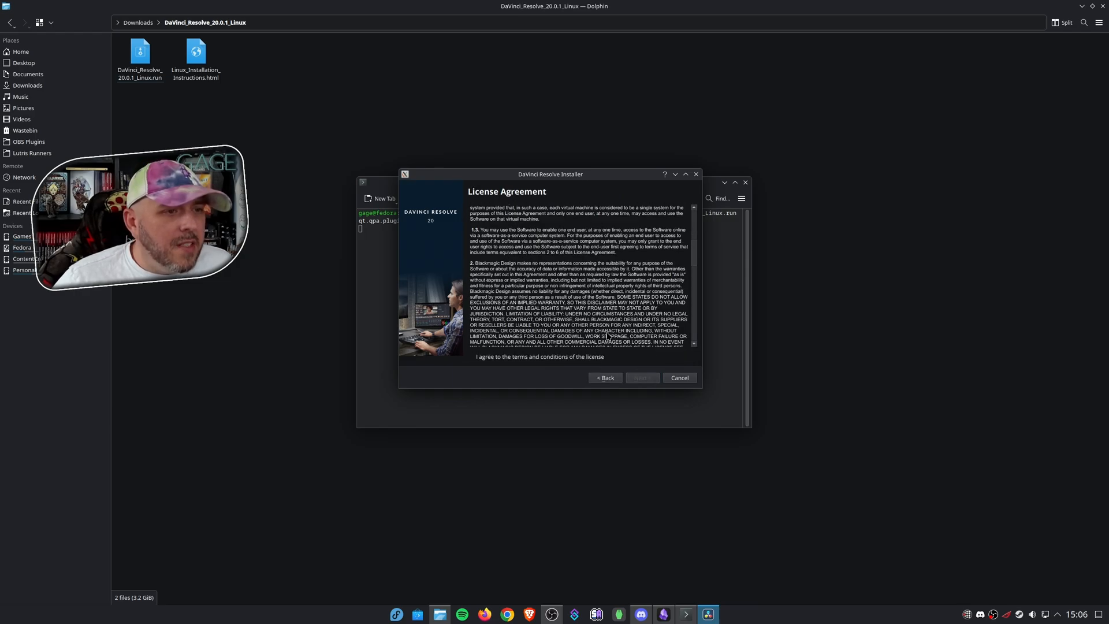
left_click(472, 357)
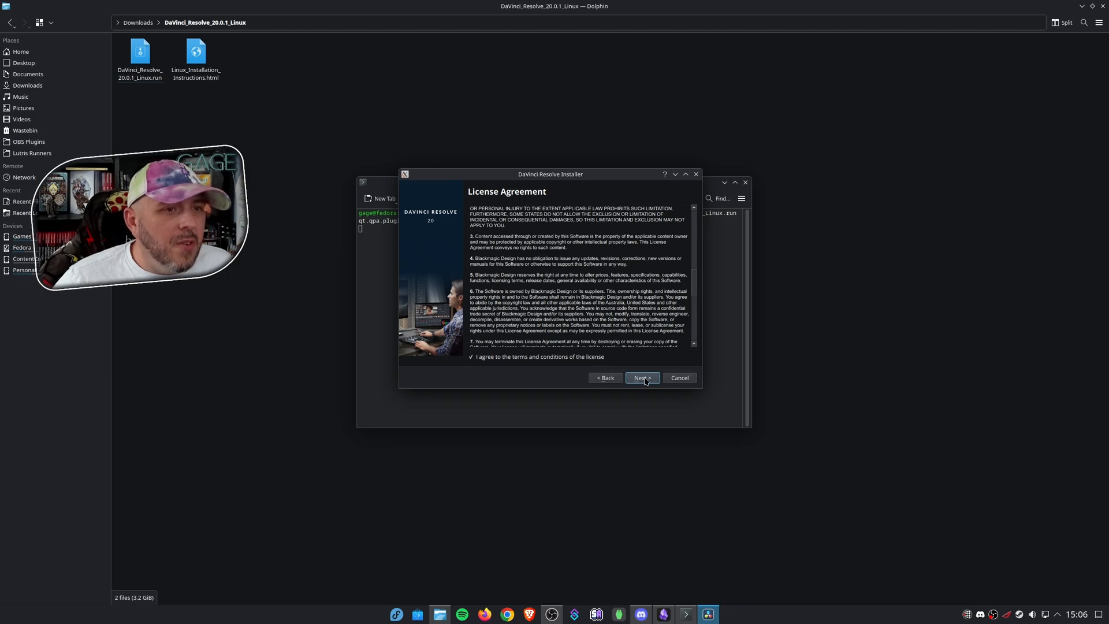
scroll("down", 3)
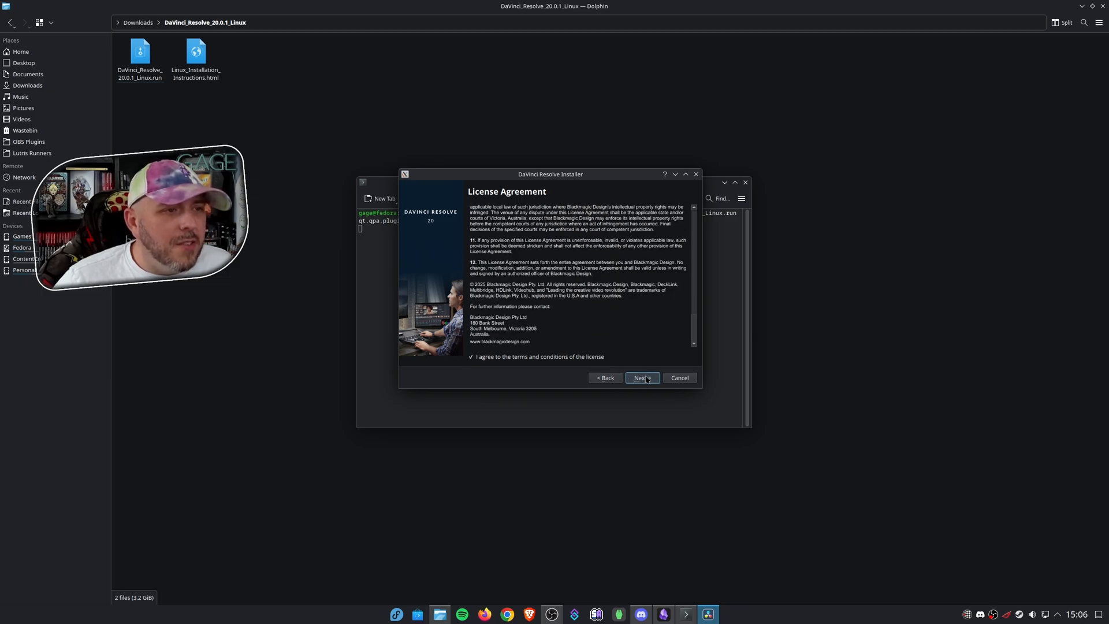
left_click(641, 378)
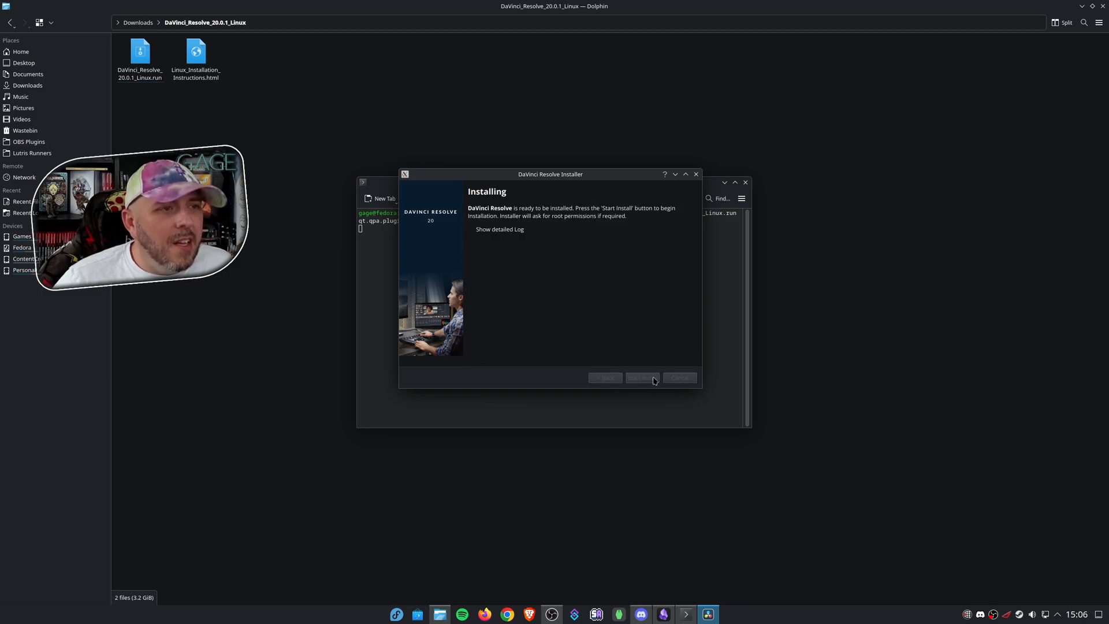
Step: Start the install, confirm the administrator password, and finish at 100%
left_click(640, 377)
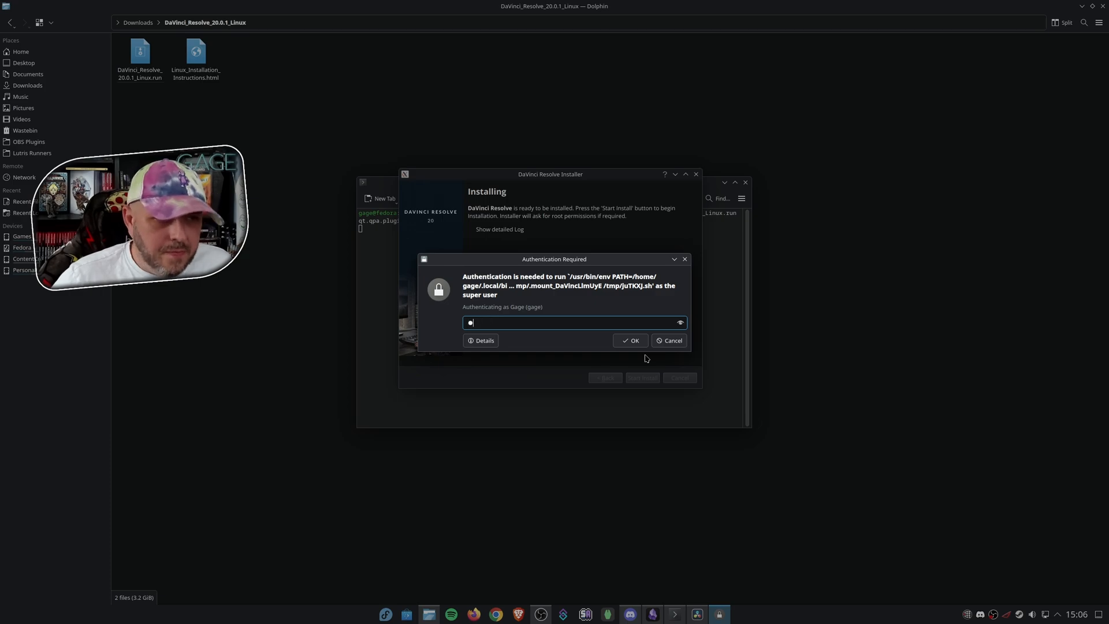
left_click(630, 340)
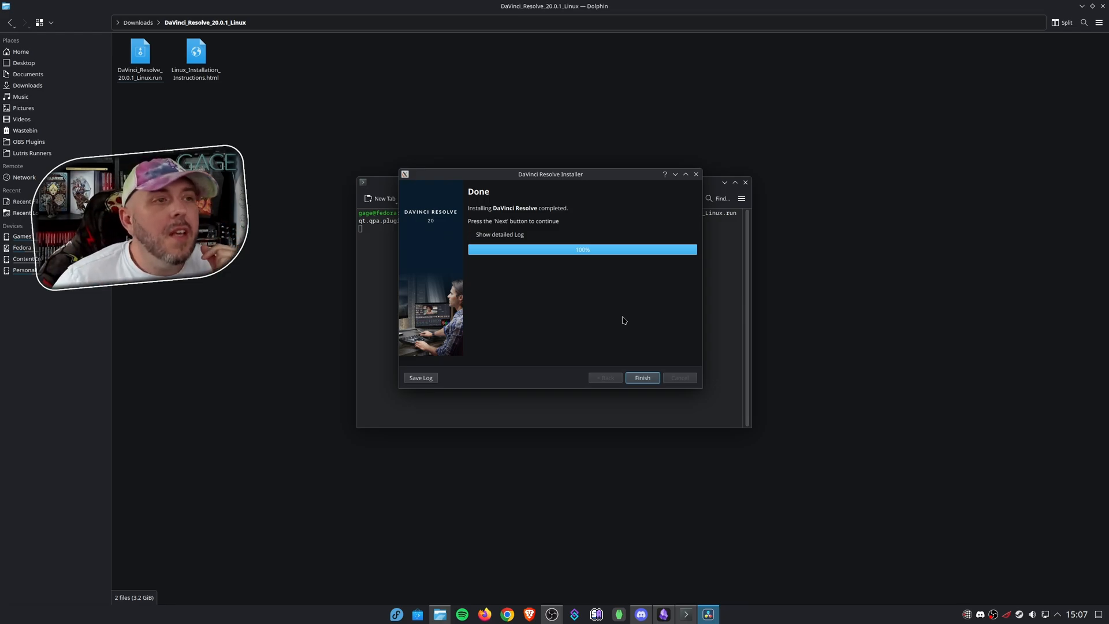
left_click(641, 377)
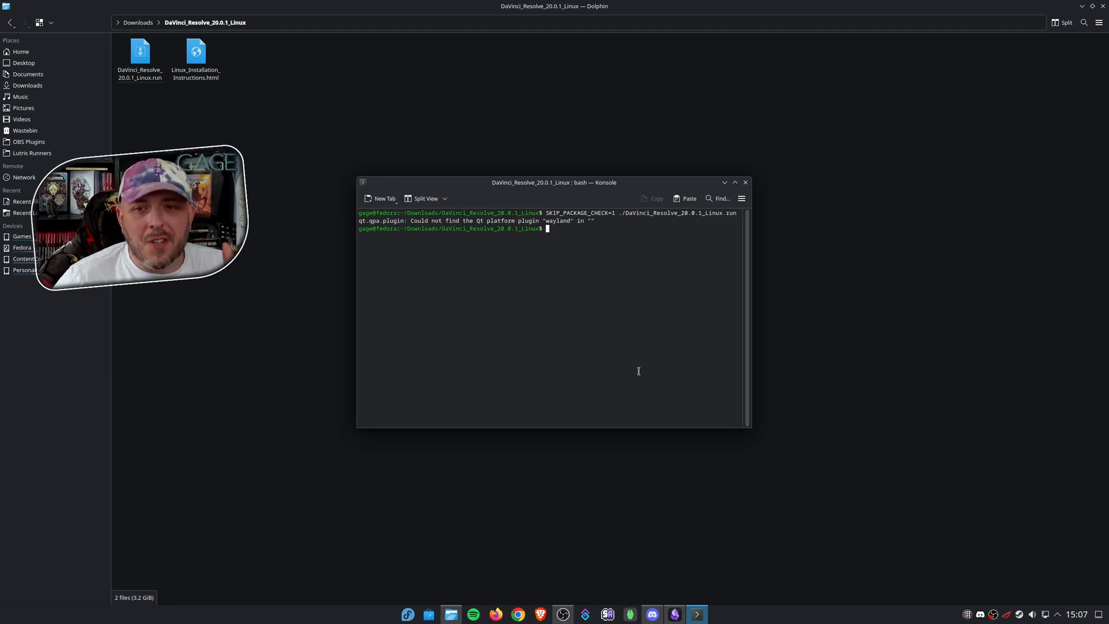
mouse_move(629, 358)
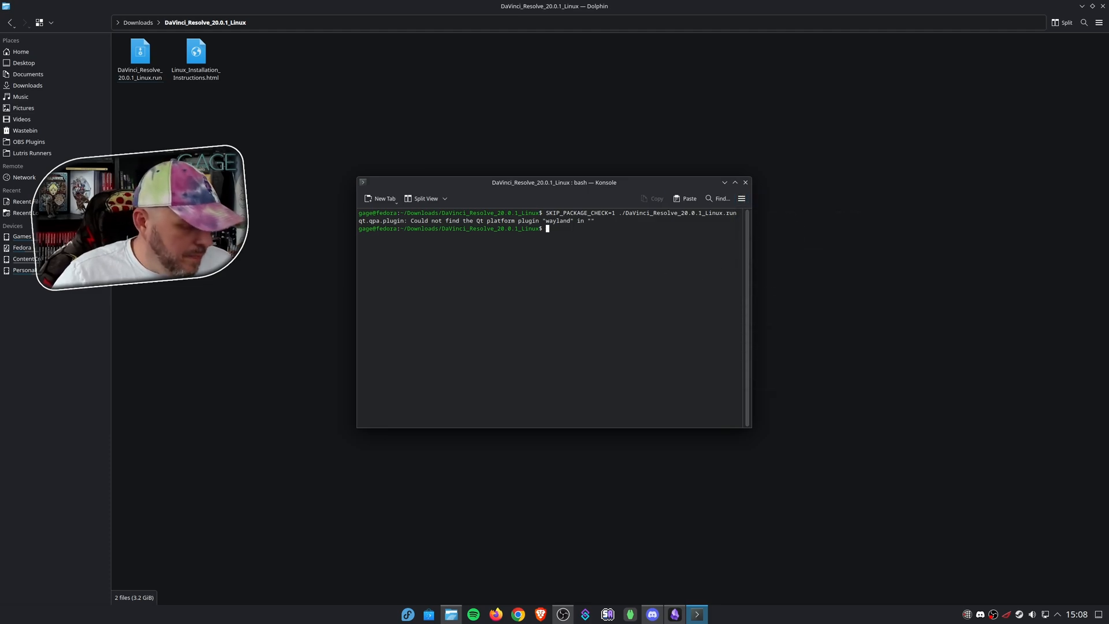
Step: Remove libglib-*, libgio-*, libgmodule-* and libgobject-* from /opt/resolve/libs, then close Konsole
right_click(641, 281)
type("rm /opt/resolve/libs/libglib-")
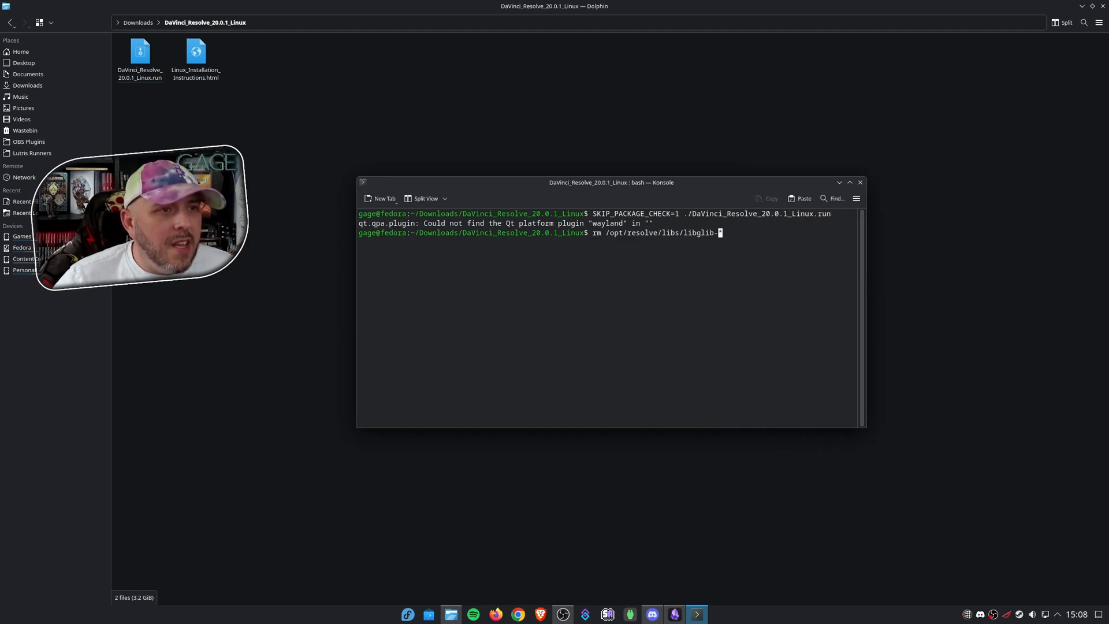
type("*")
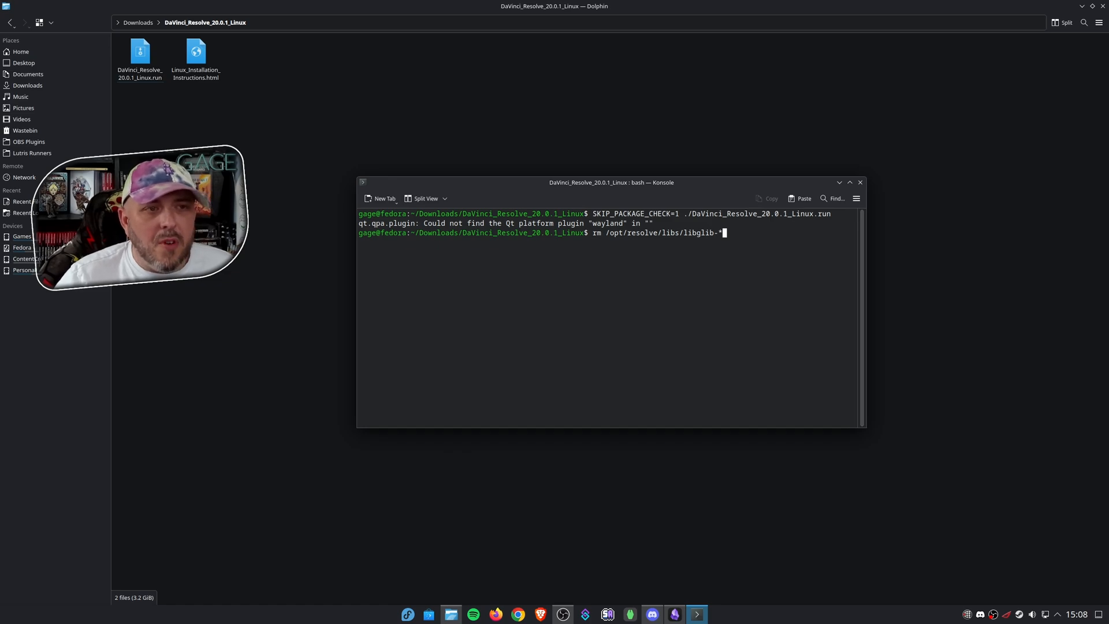
key("Return")
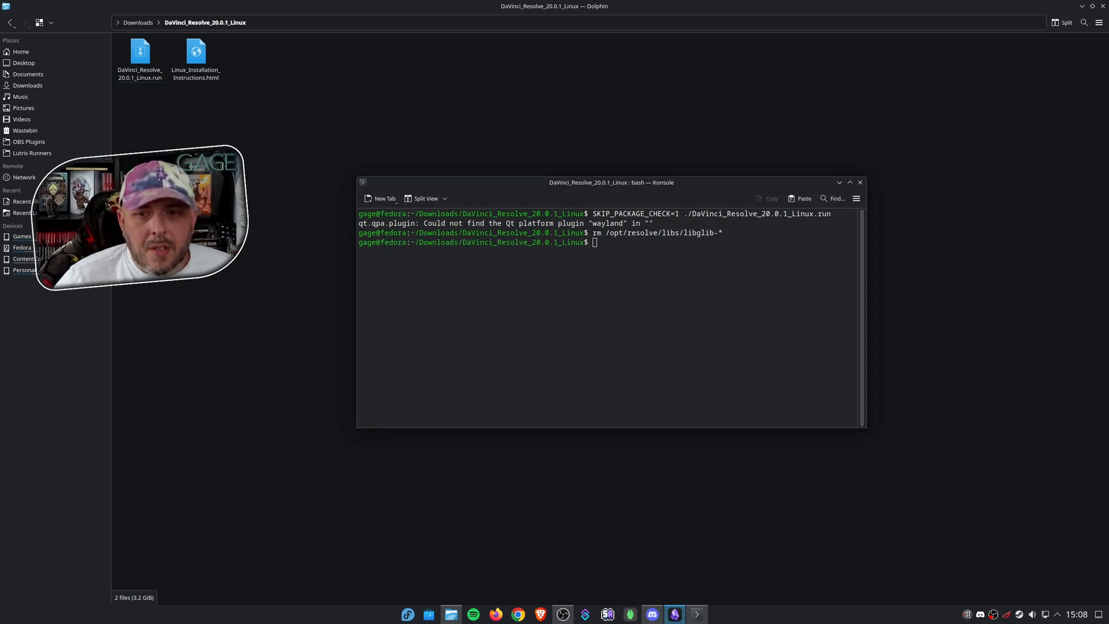
type("rm /opt/resolve/libs/libgio-*")
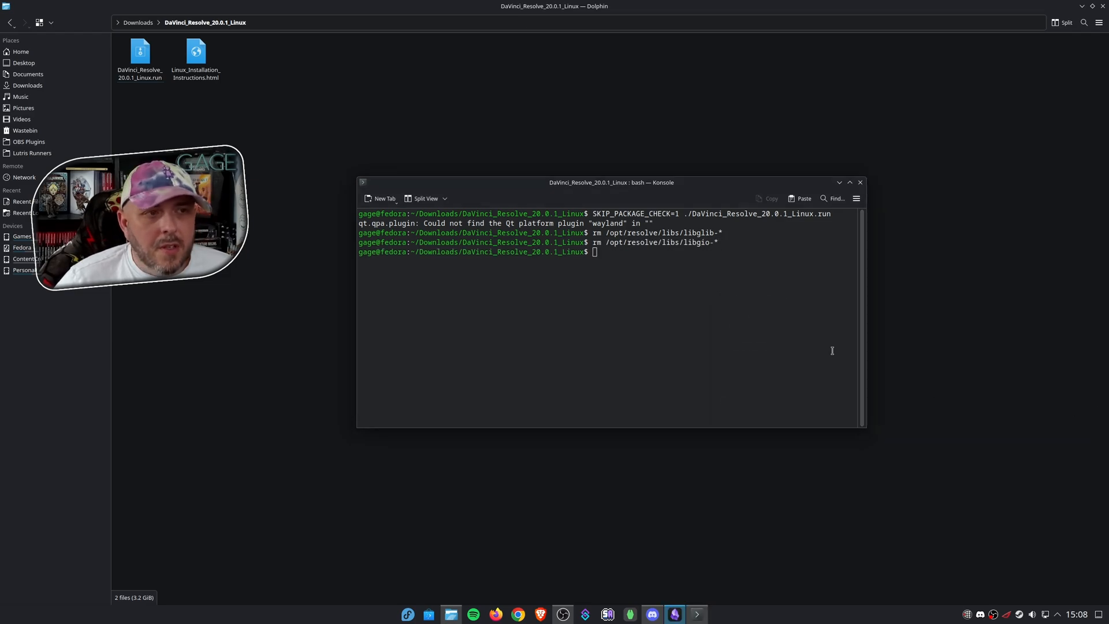
type("rm /opt/resolve/libs/libgmodule-*")
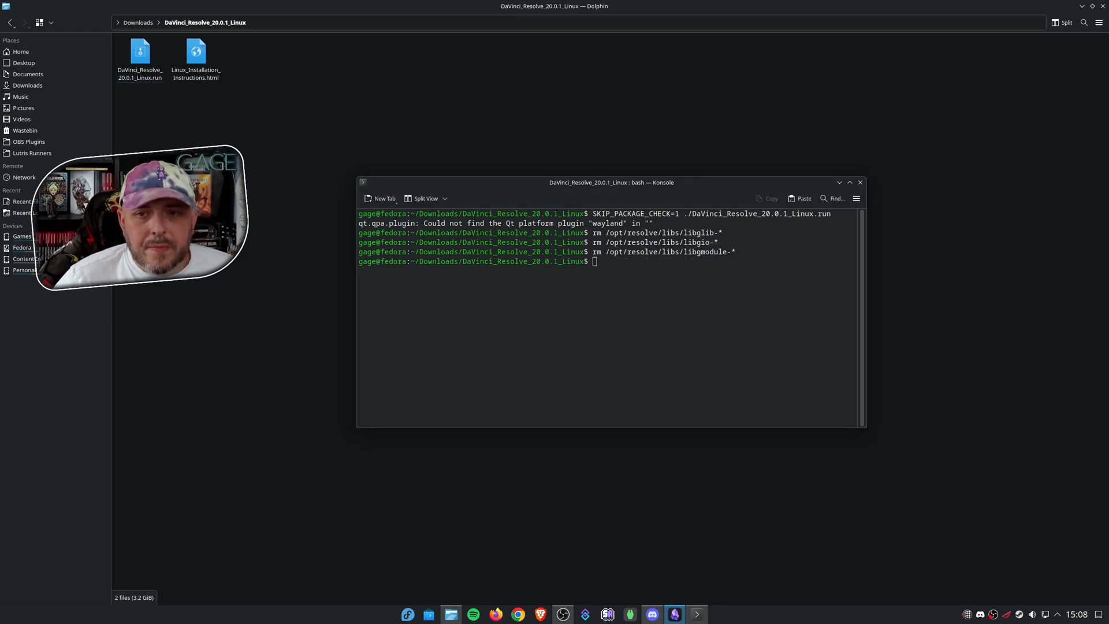
right_click(678, 314)
type("rm /opt/resolve/libs/libgobject-*")
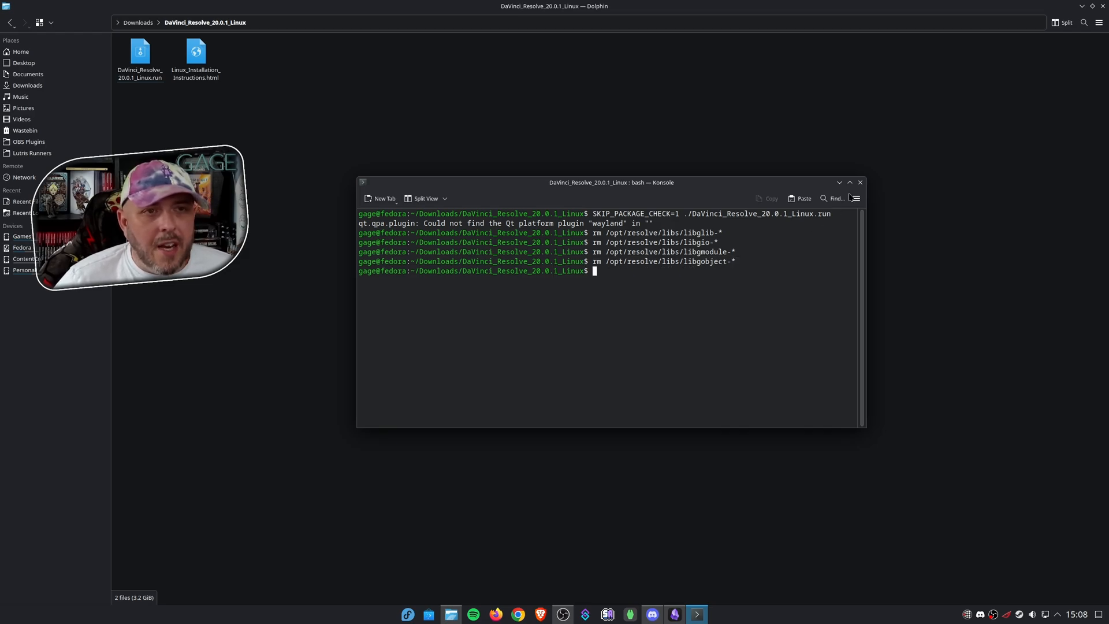
left_click(860, 182)
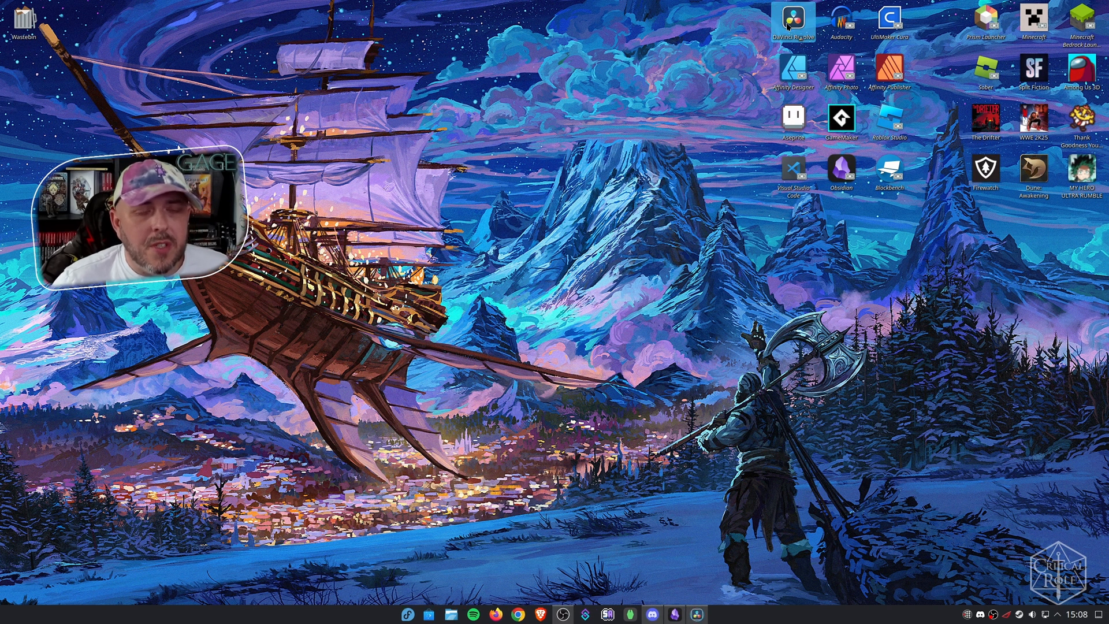
Step: Launch DaVinci Resolve from the desktop icon and open the _Template project
double_click(794, 19)
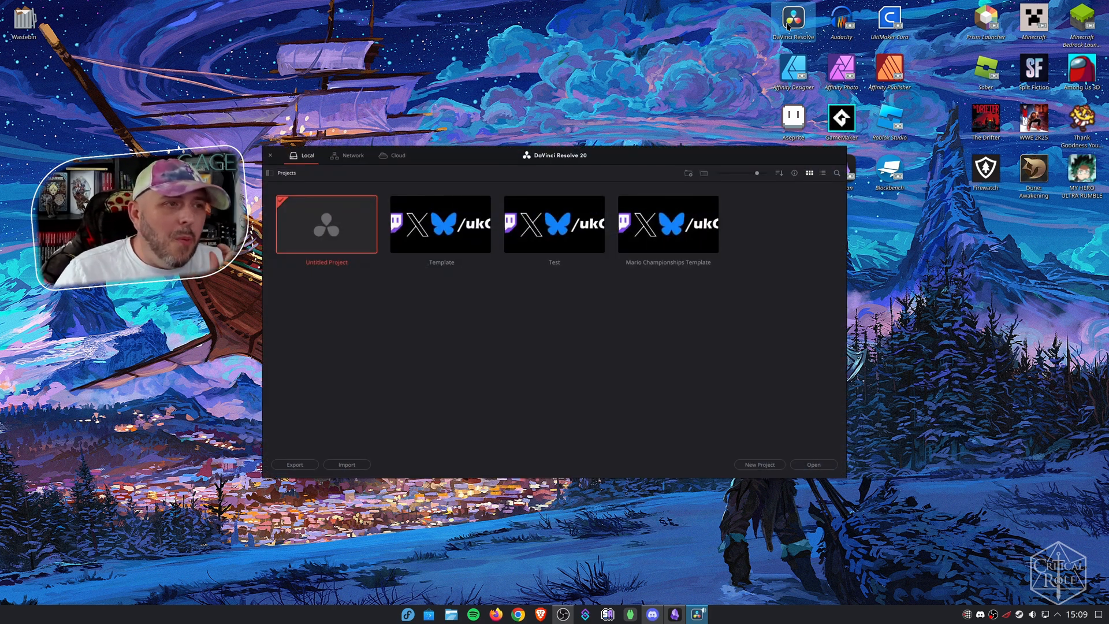
mouse_move(414, 318)
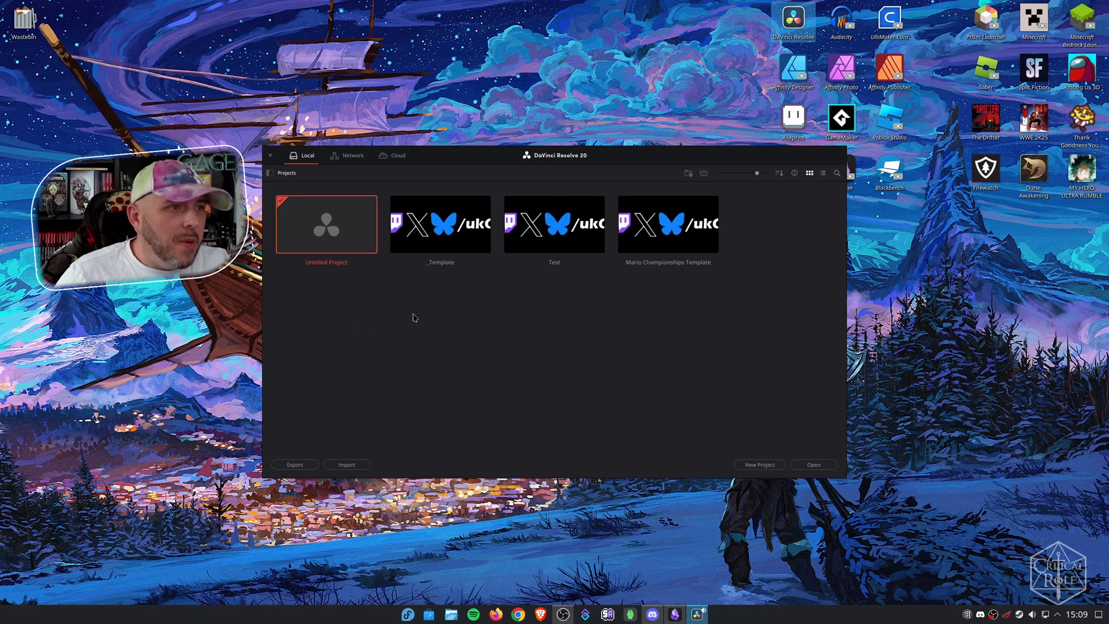
double_click(440, 224)
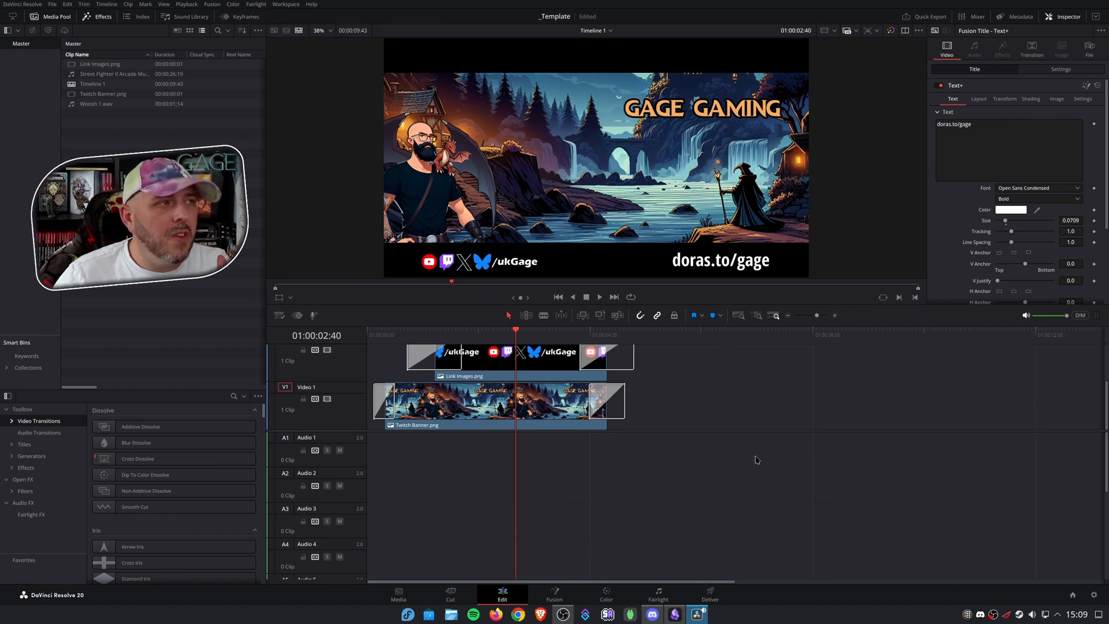
left_click(22, 4)
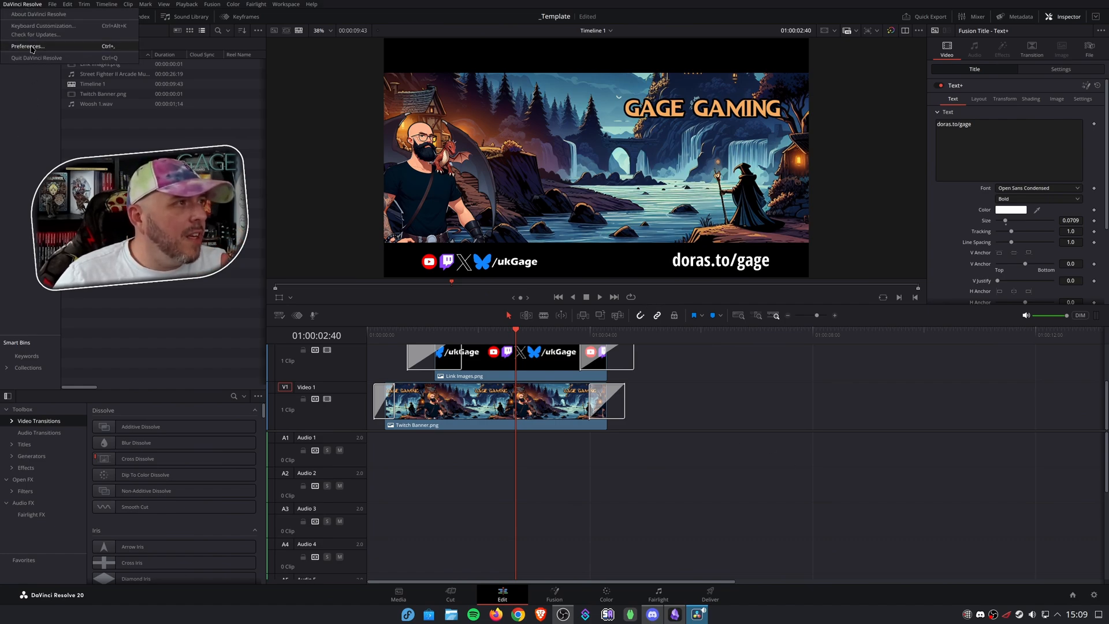
left_click(28, 46)
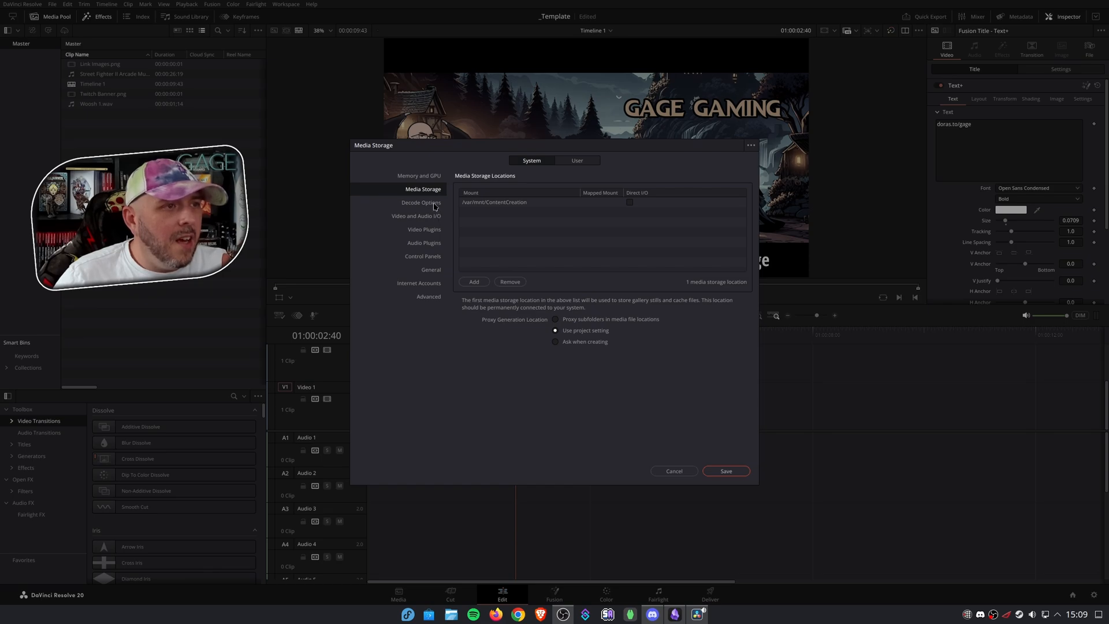
left_click(419, 176)
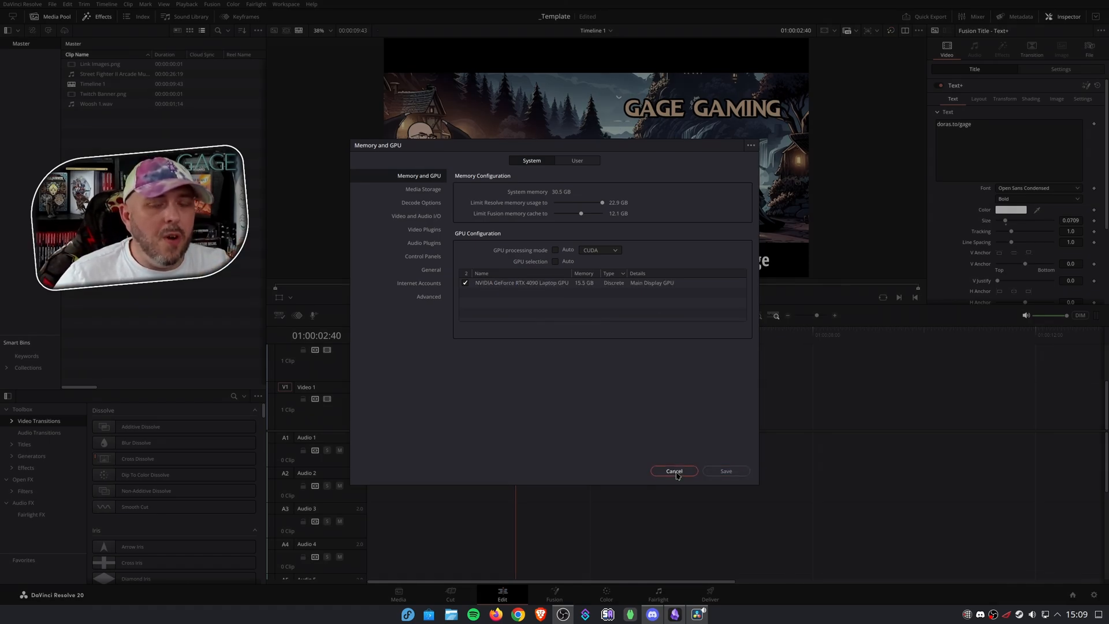
left_click(672, 471)
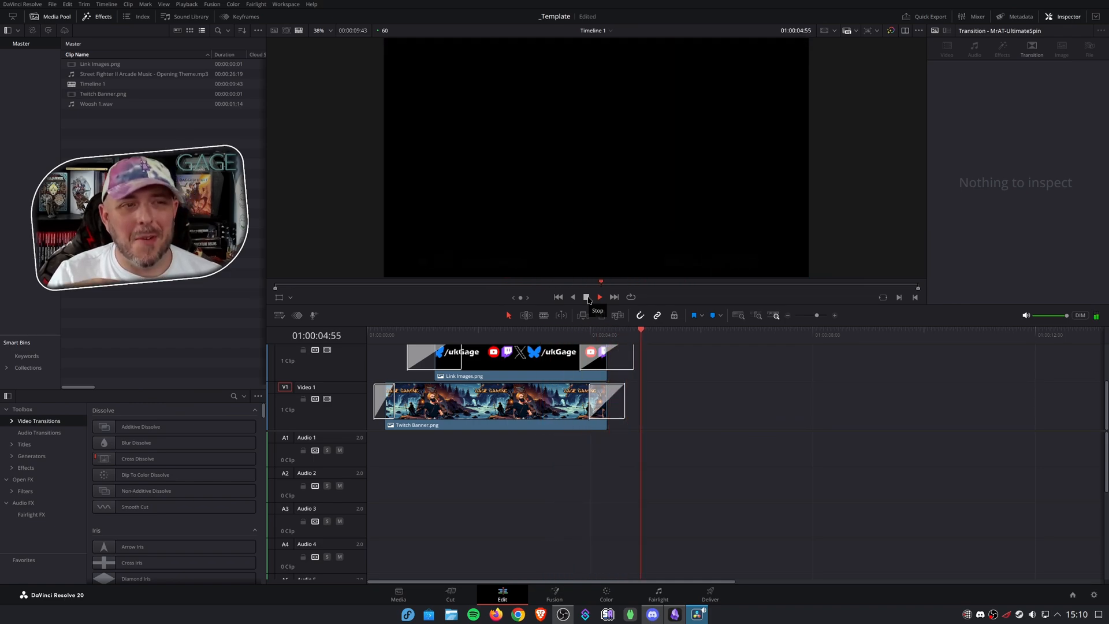
Step: Play the _Template timeline from the viewer transport controls
left_click(586, 296)
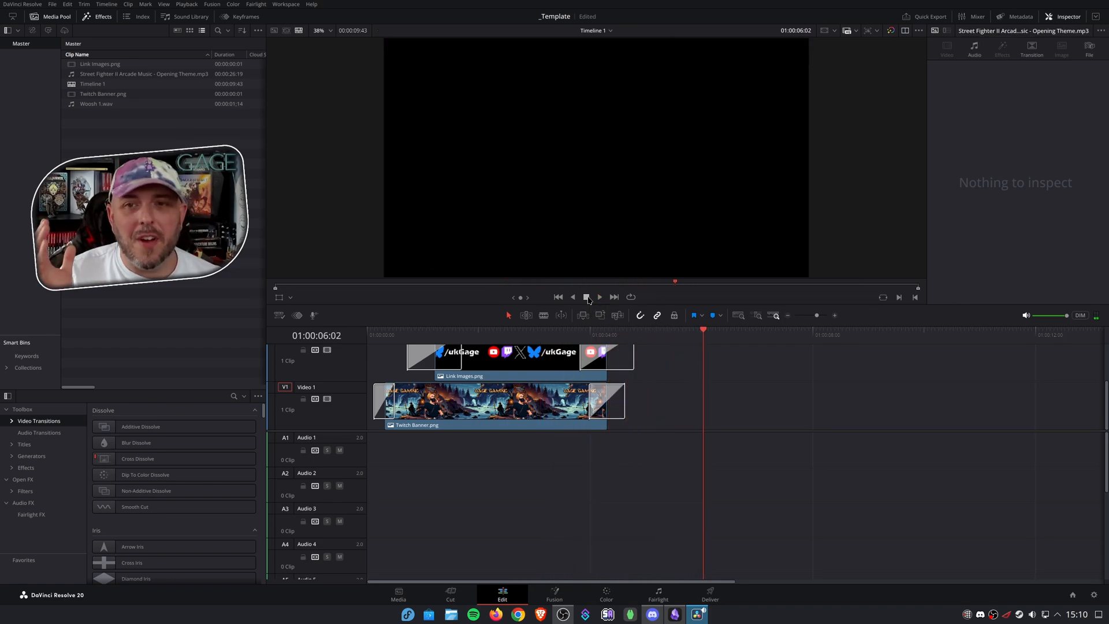